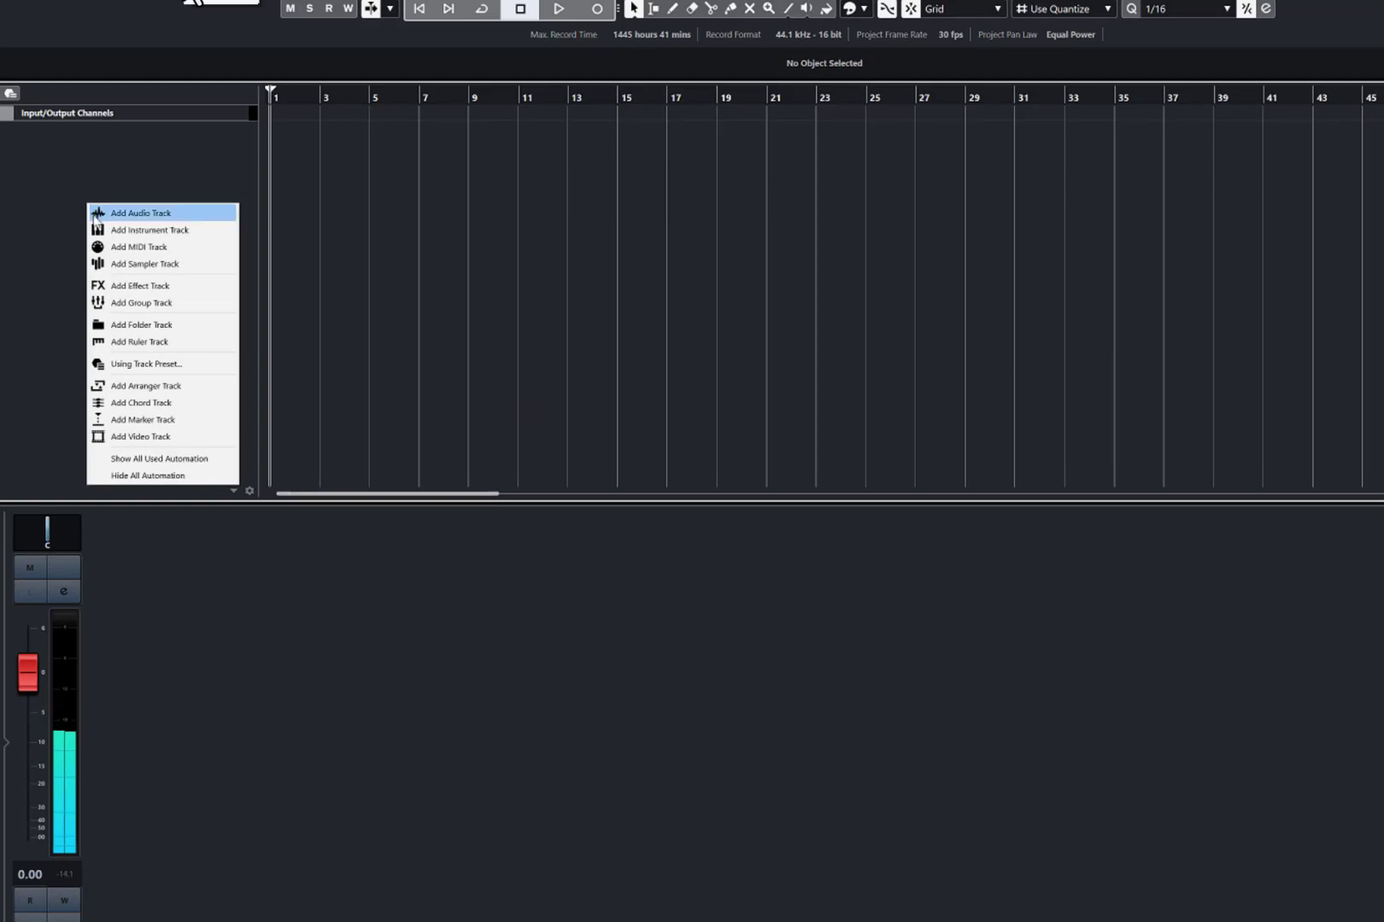
{"action": "mouse_move", "coordinate": [148, 229]}
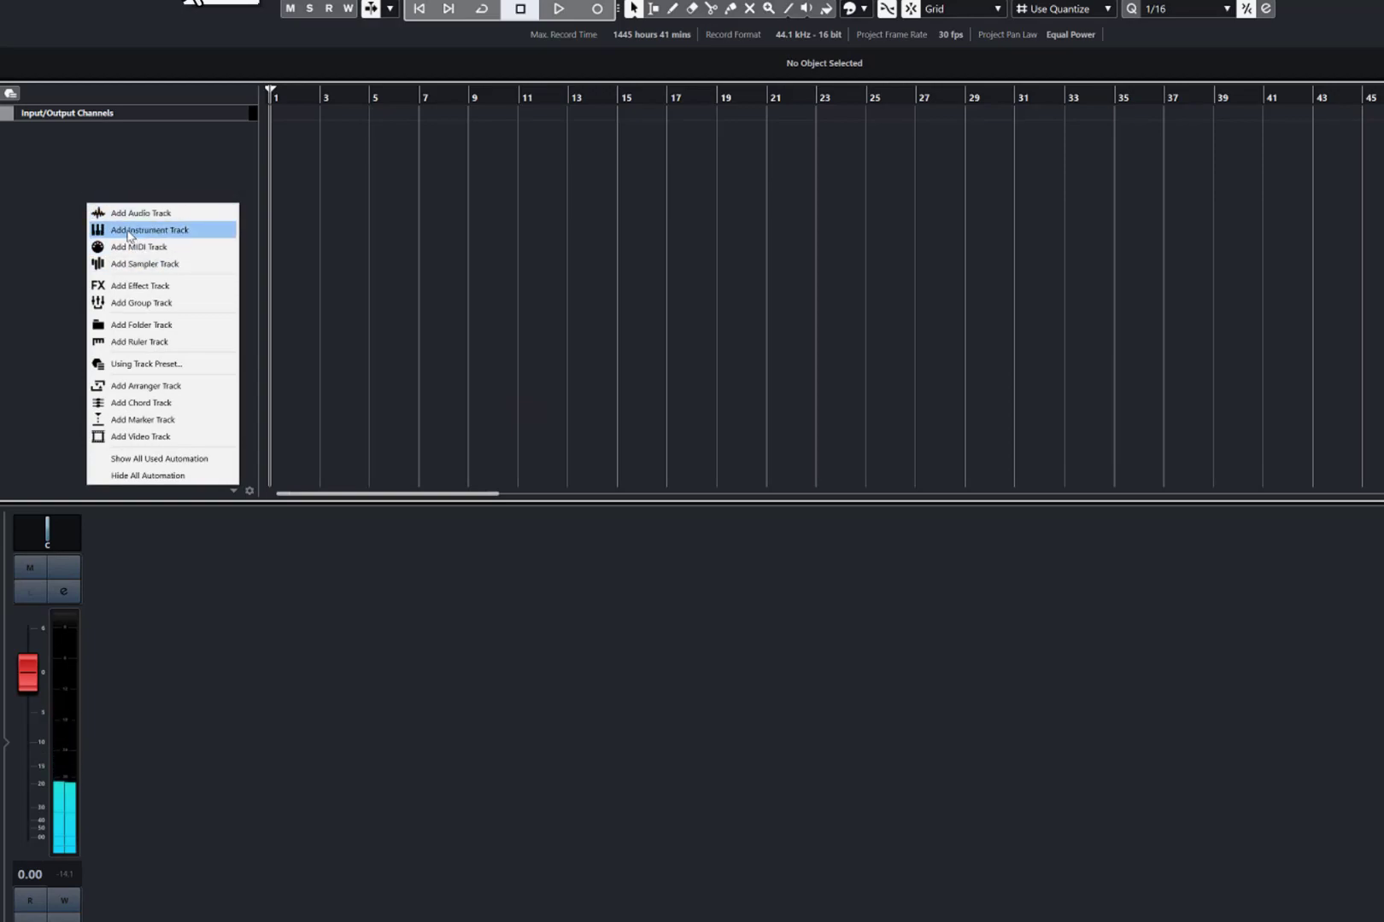
Step: Add a new microKORG instrument track to the project
{"action": "left_click", "coordinate": [149, 229]}
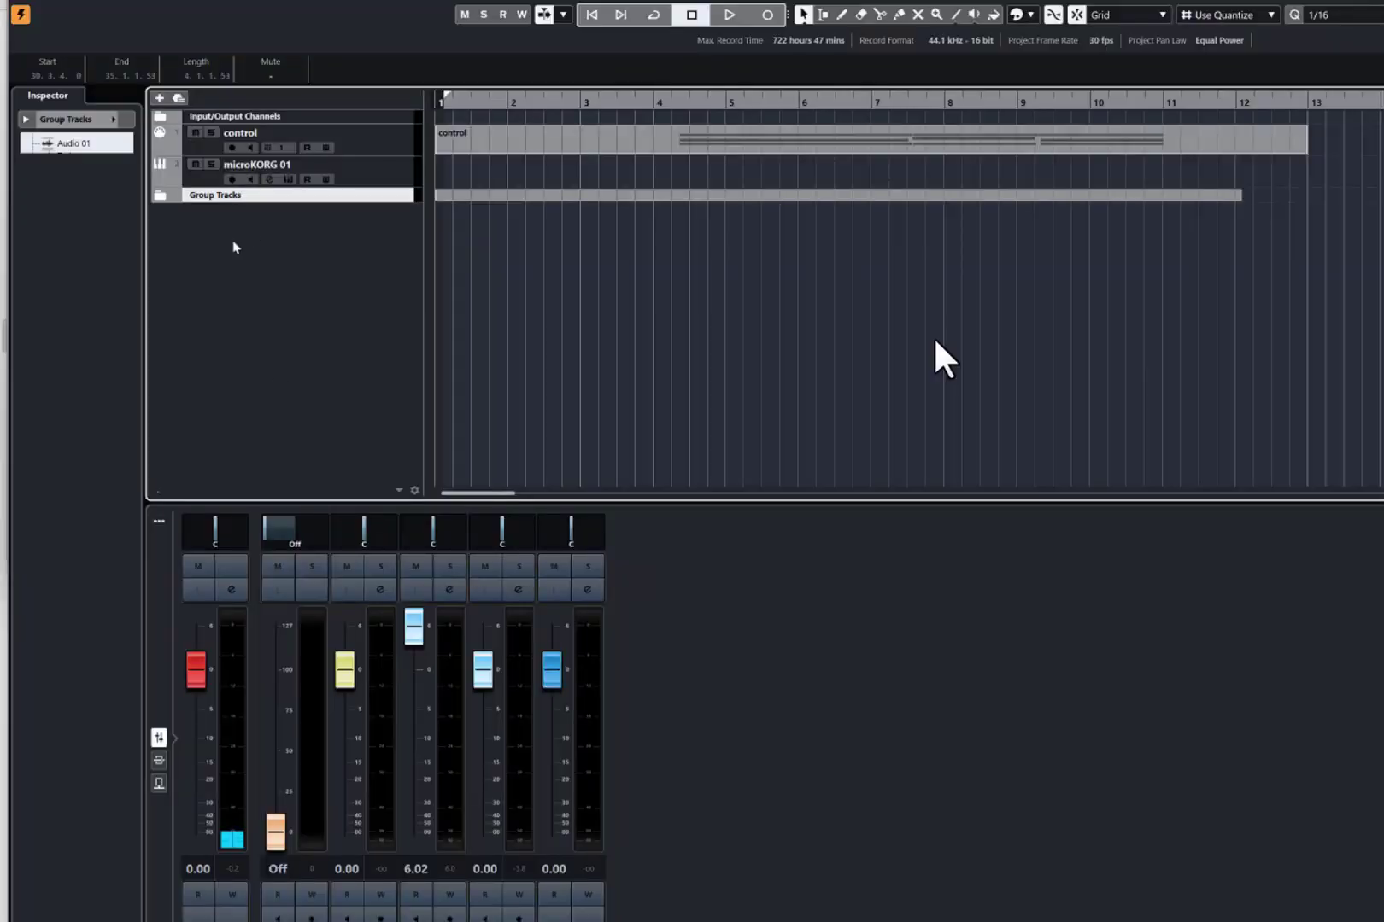
Step: Add a new audio track named Test via the track list's Add Audio Track dialog
{"action": "right_click", "coordinate": [236, 247]}
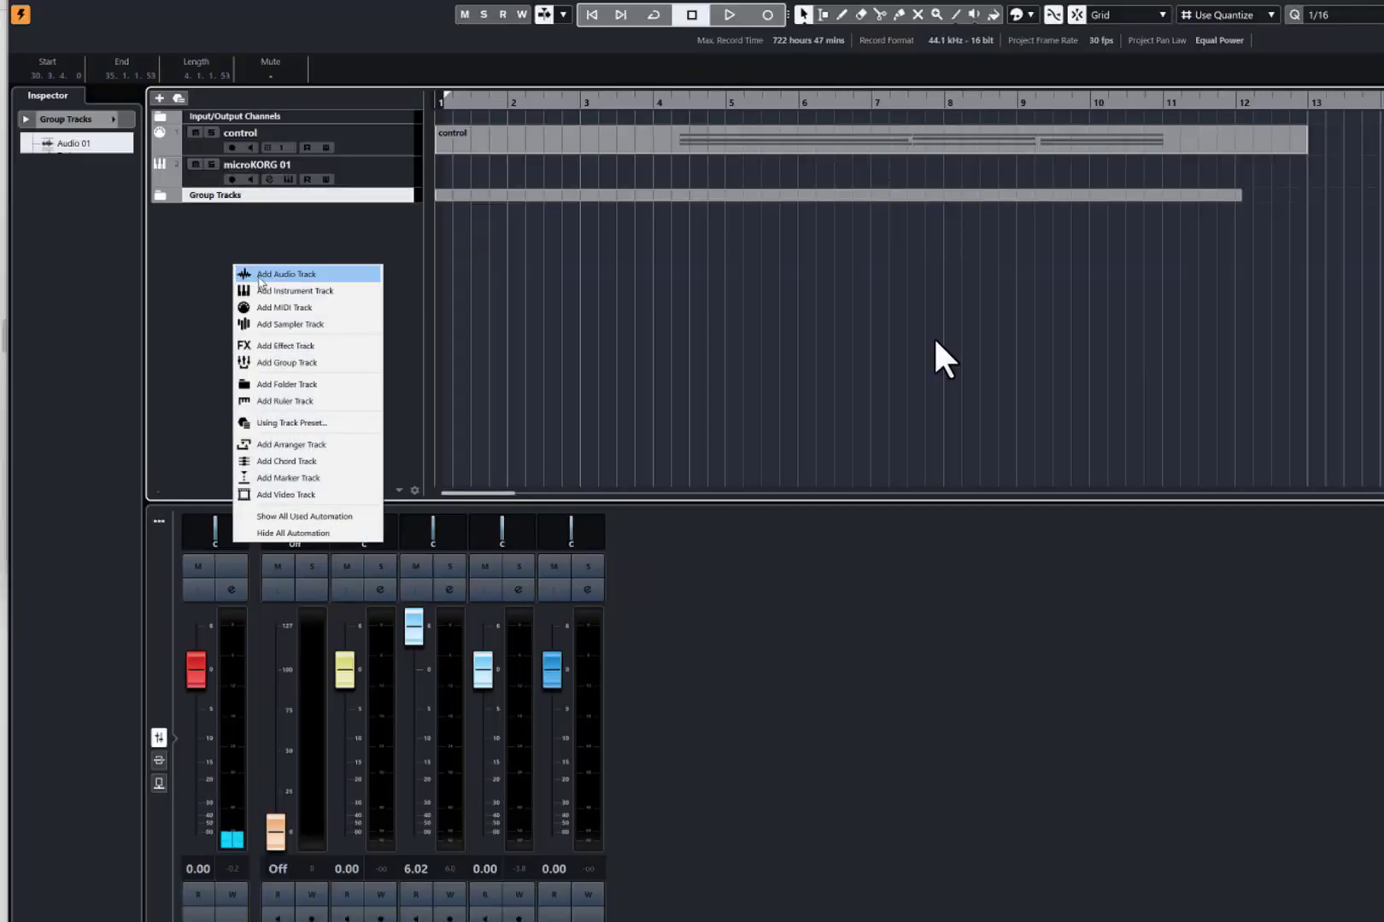
{"action": "left_click", "coordinate": [284, 273]}
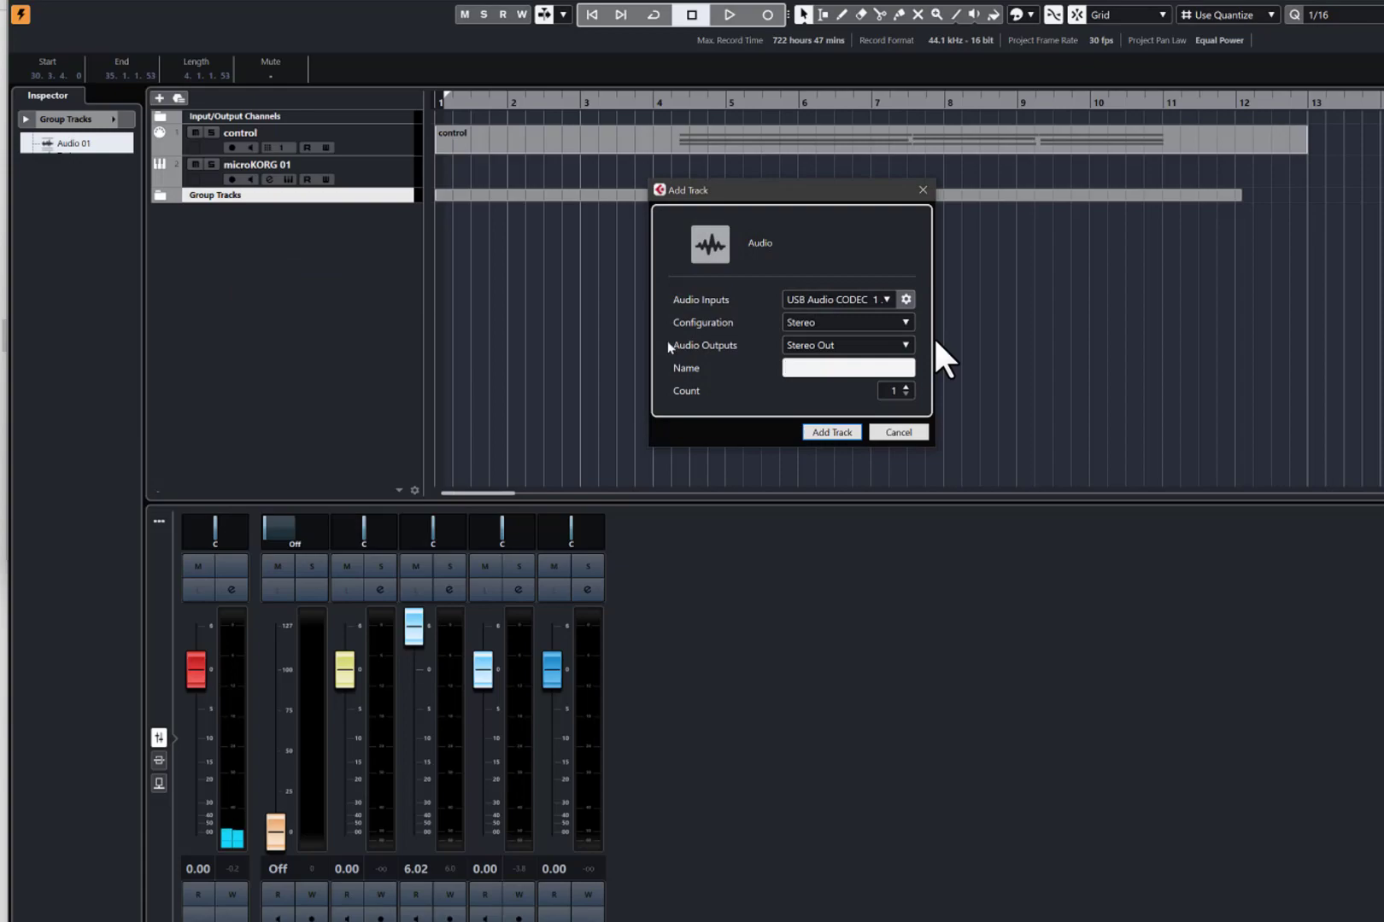
{"action": "left_click", "coordinate": [897, 437]}
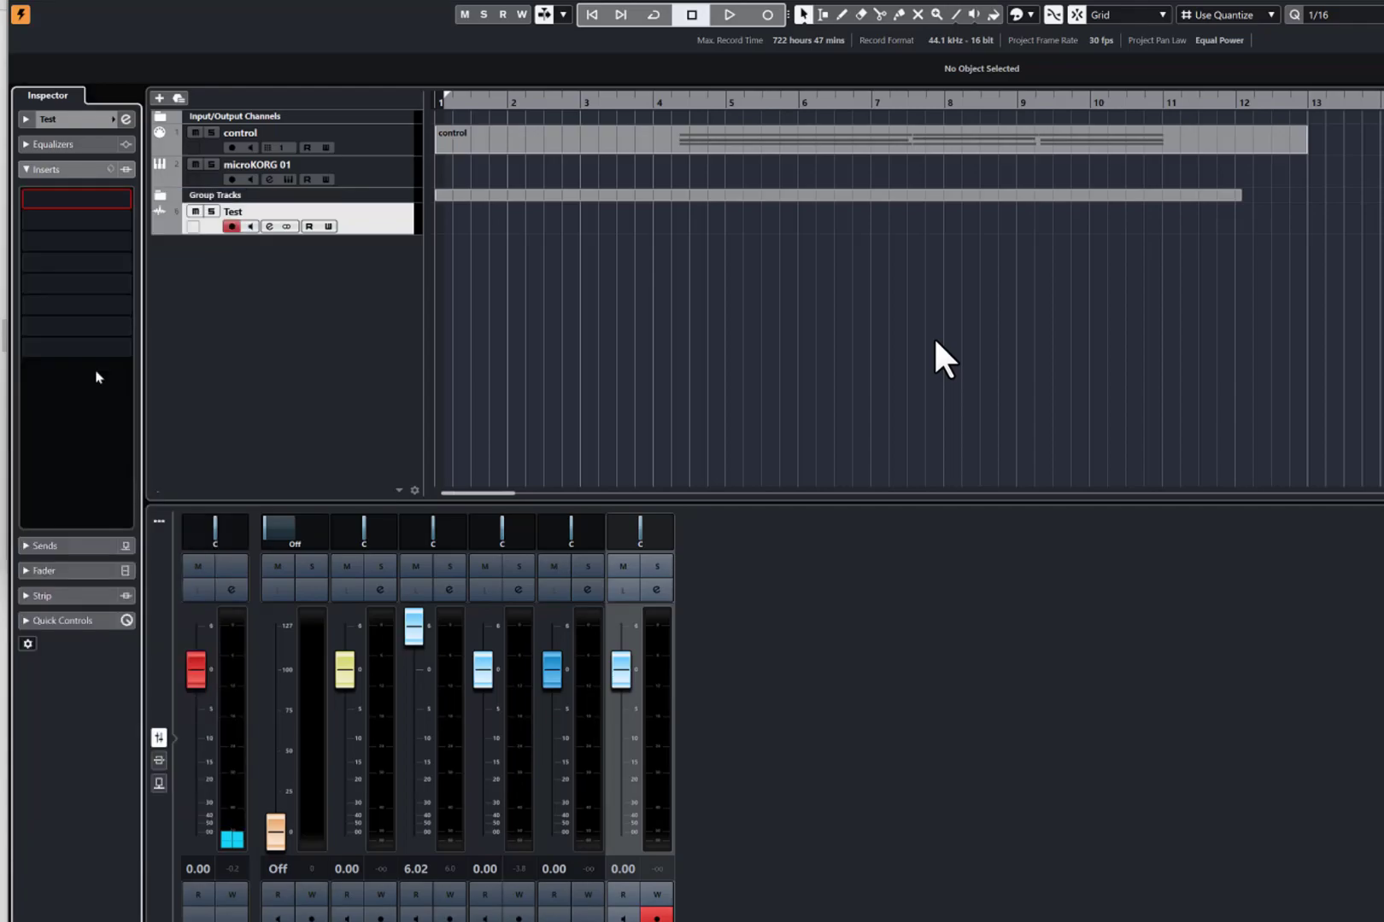
Step: Load microKORG as an insert on Test and filter its programs to the VOCODER genre
{"action": "left_click", "coordinate": [75, 198]}
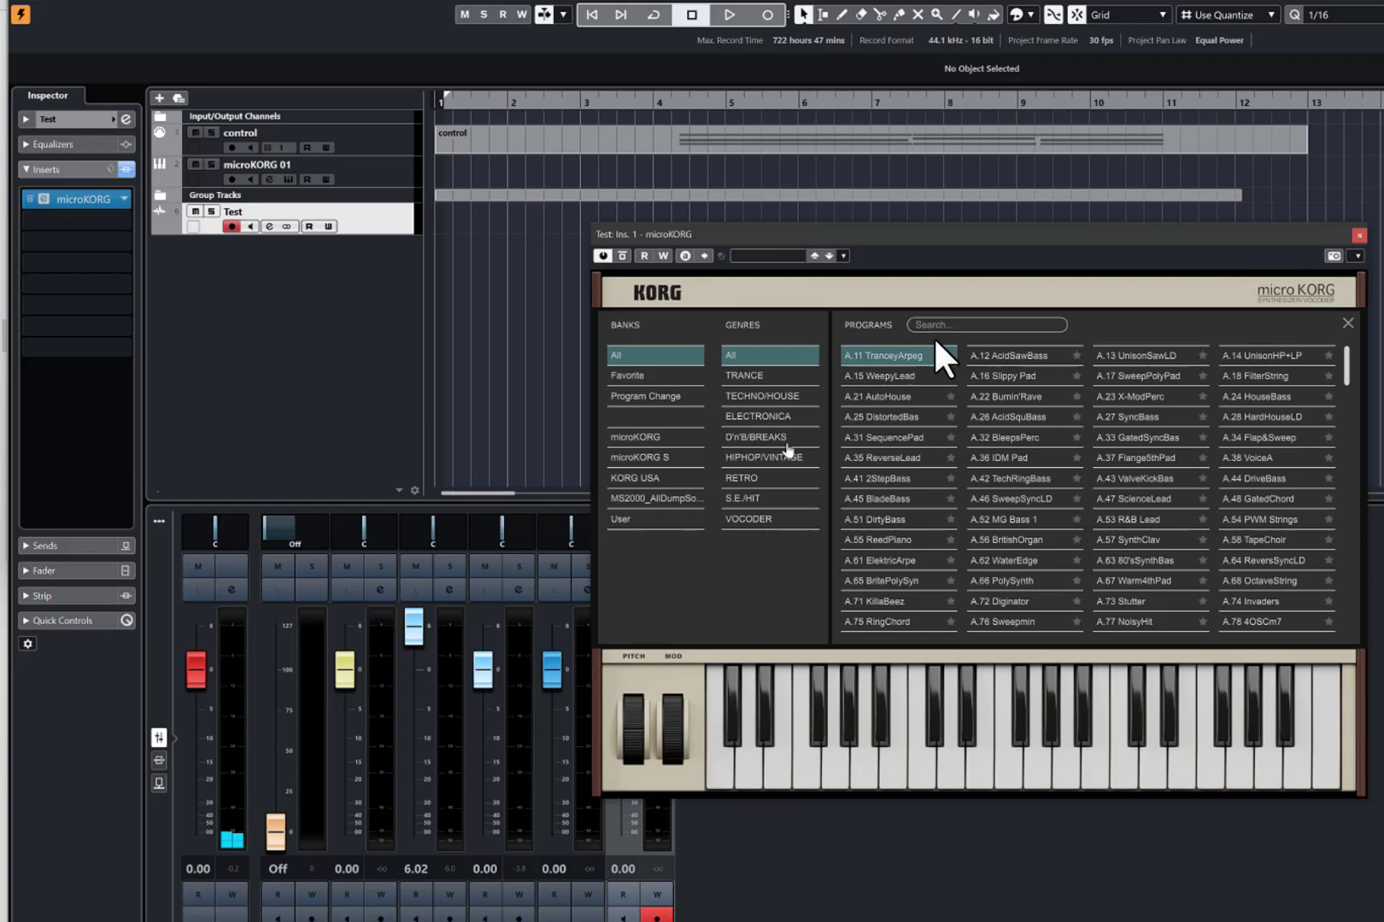
{"action": "left_click", "coordinate": [748, 521]}
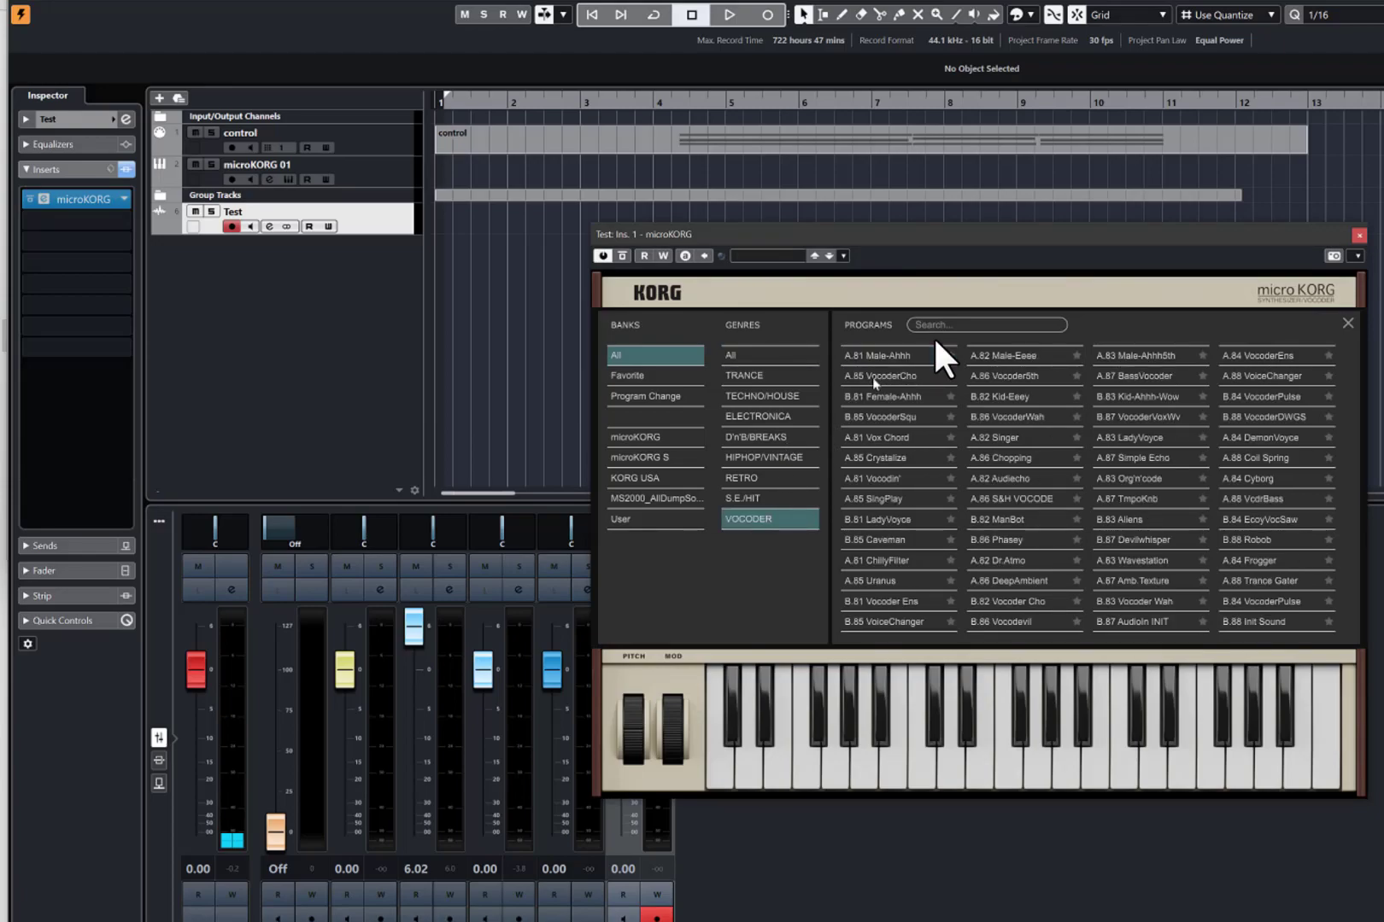